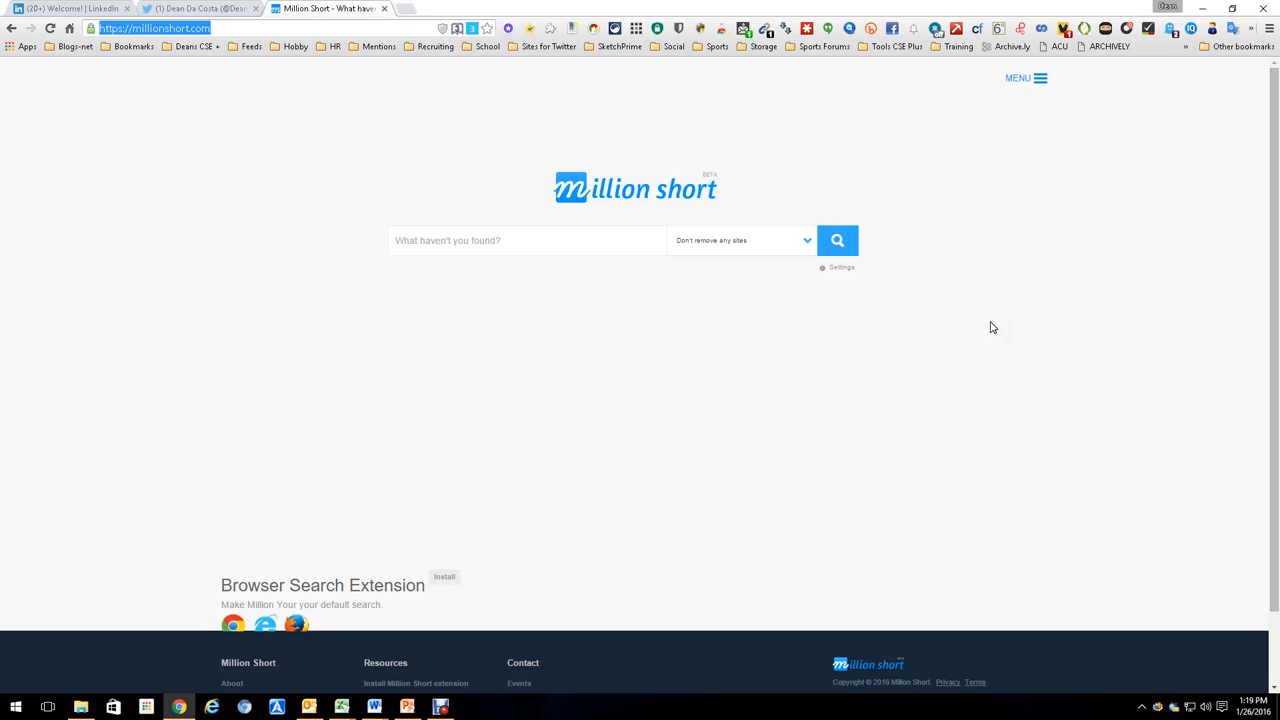
# Enter the query 'resume java developer' in the Million Short search box.
pyautogui.click(527, 240)
pyautogui.write('resume')
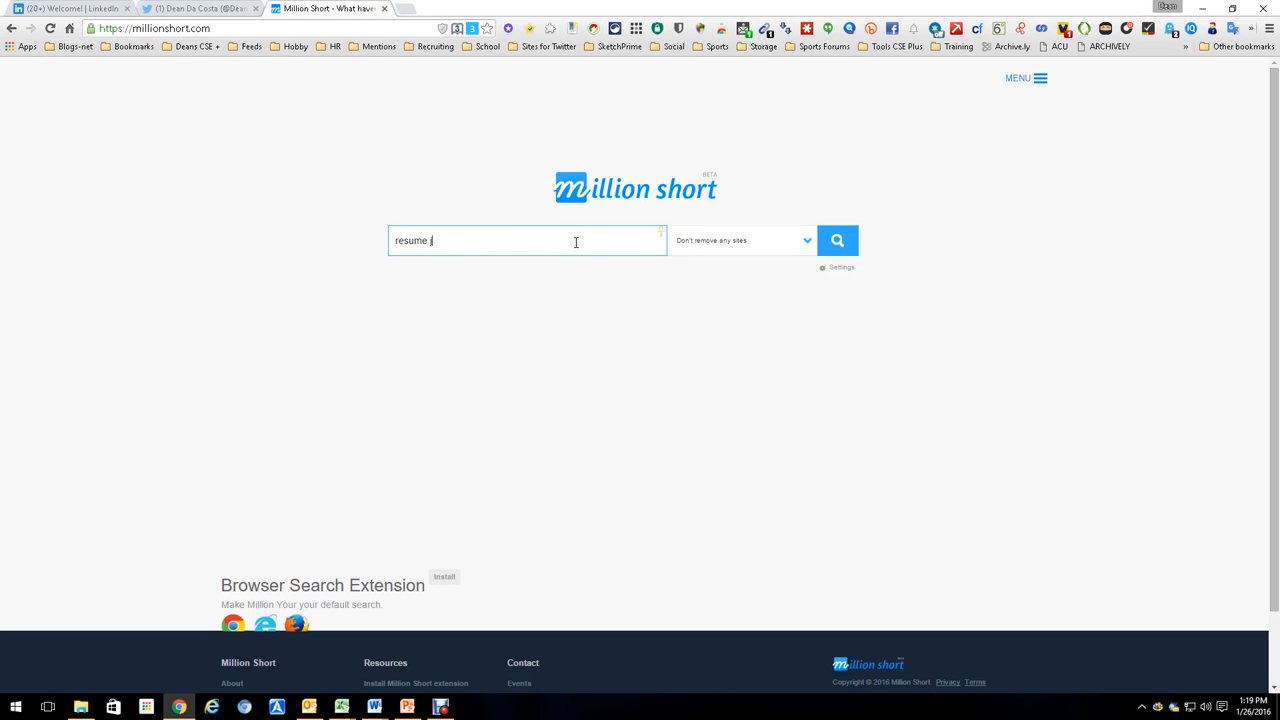
pyautogui.write('java developer')
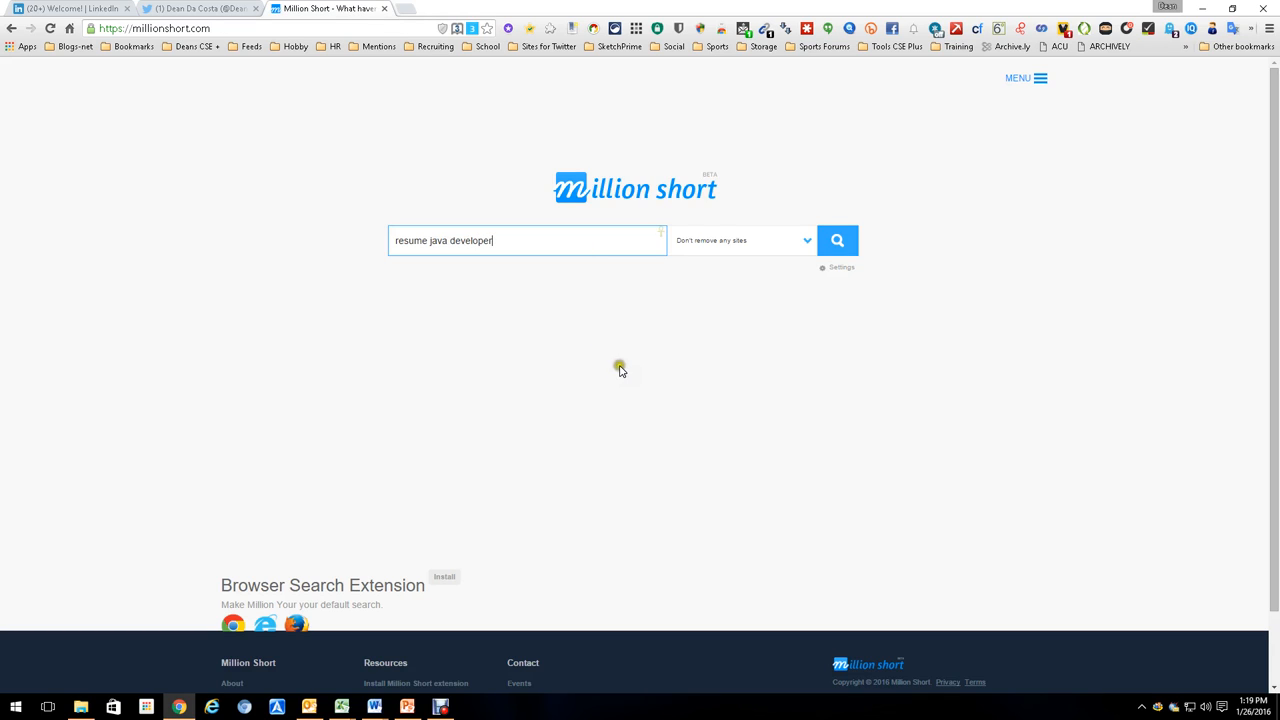
pyautogui.moveTo(614, 370)
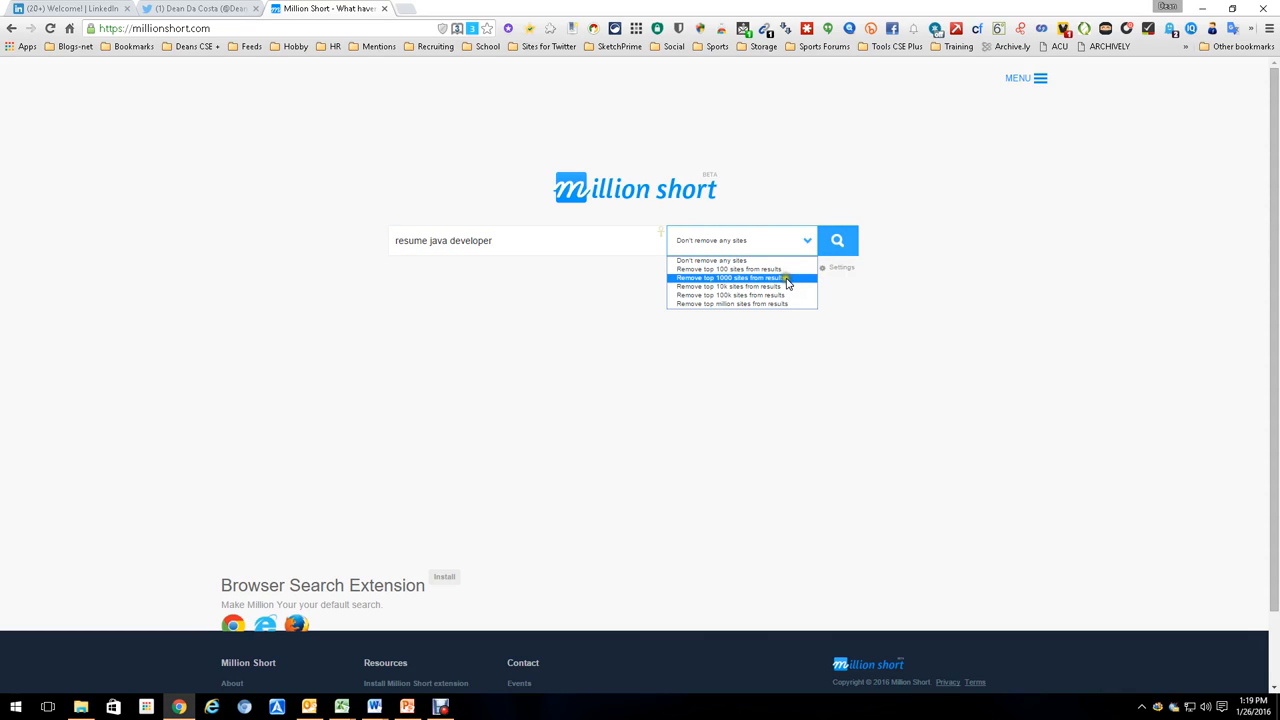
# Remove the top 1000 sites from results and submit the search.
pyautogui.click(730, 277)
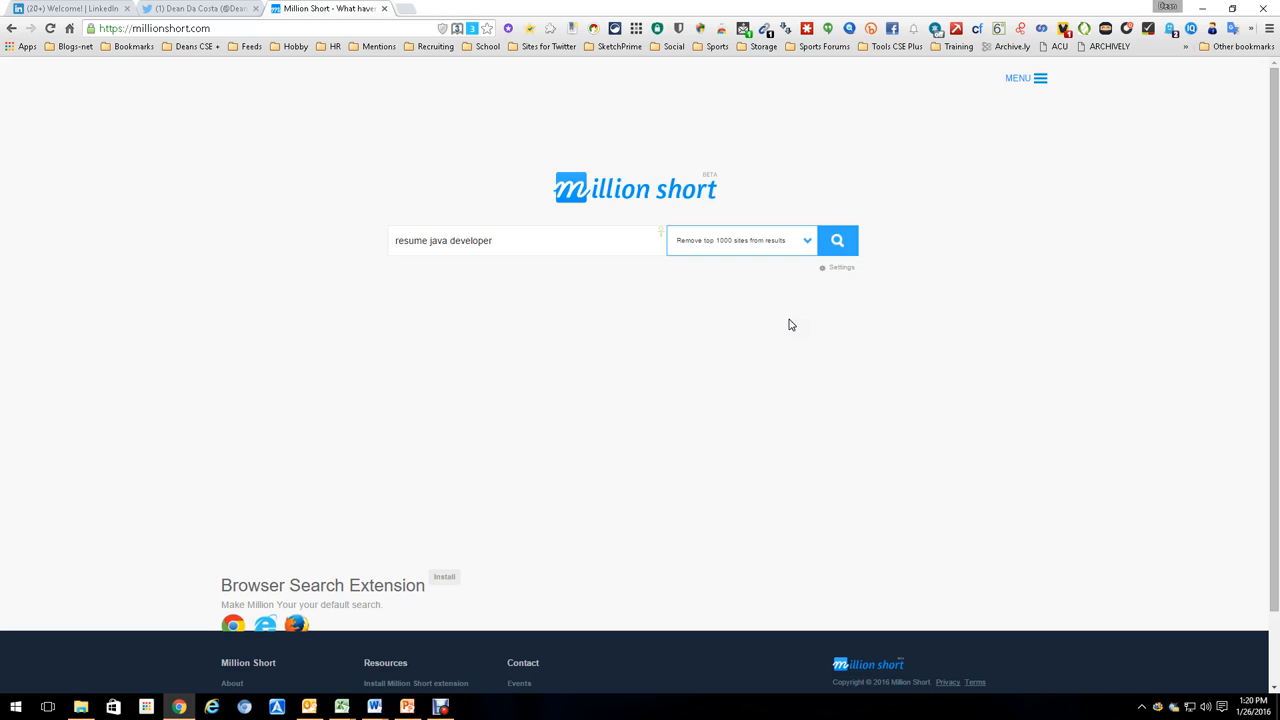
pyautogui.click(838, 240)
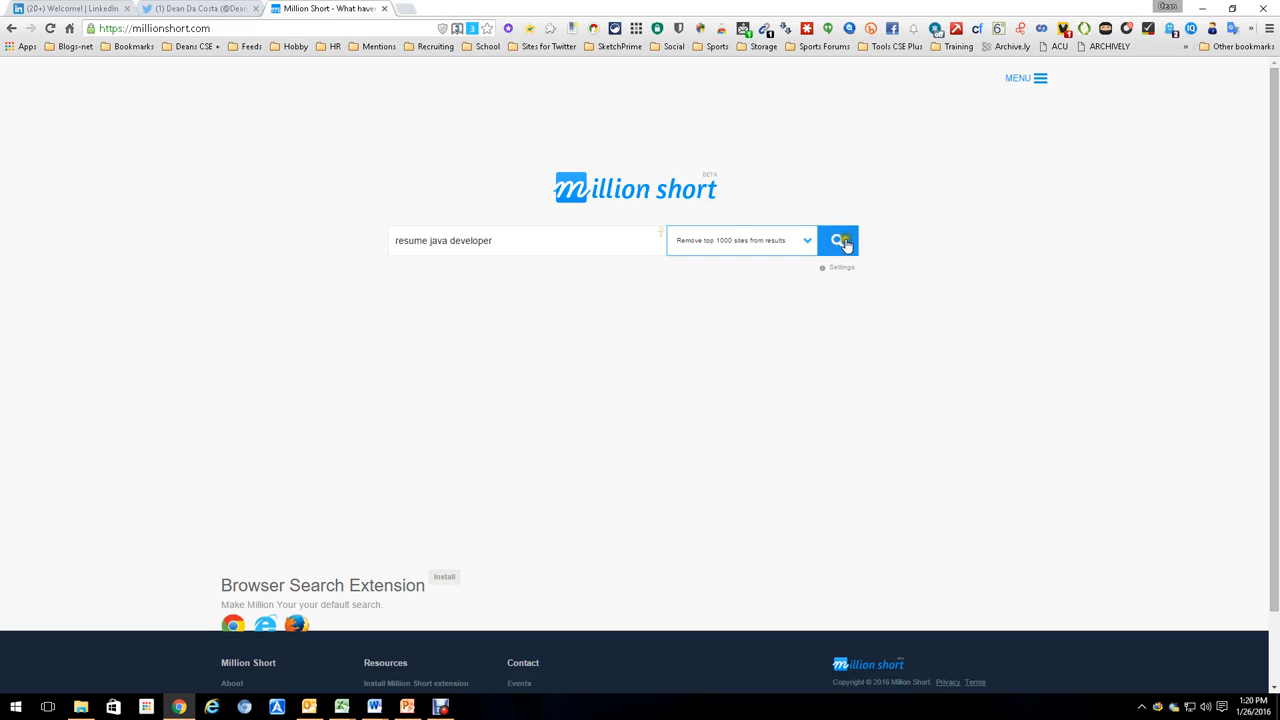
pyautogui.click(837, 240)
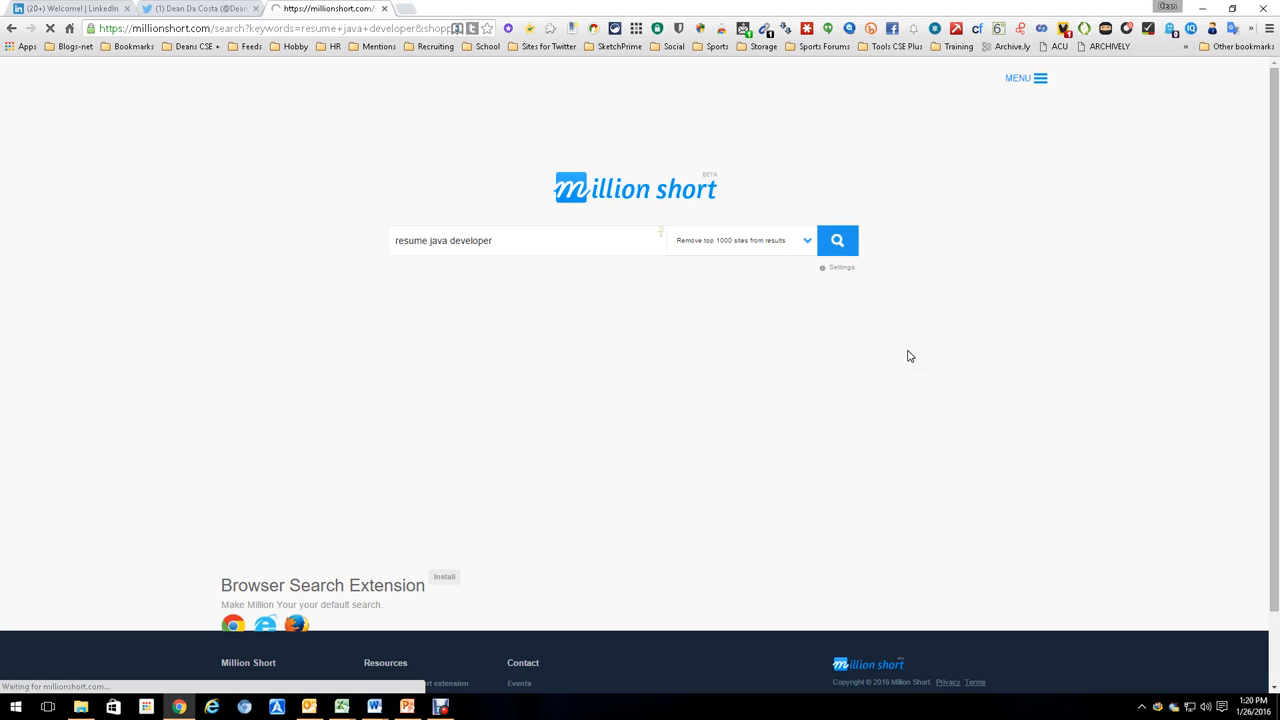
# Let the filtered results load, then place the cursor in the top search box.
pyautogui.click(837, 240)
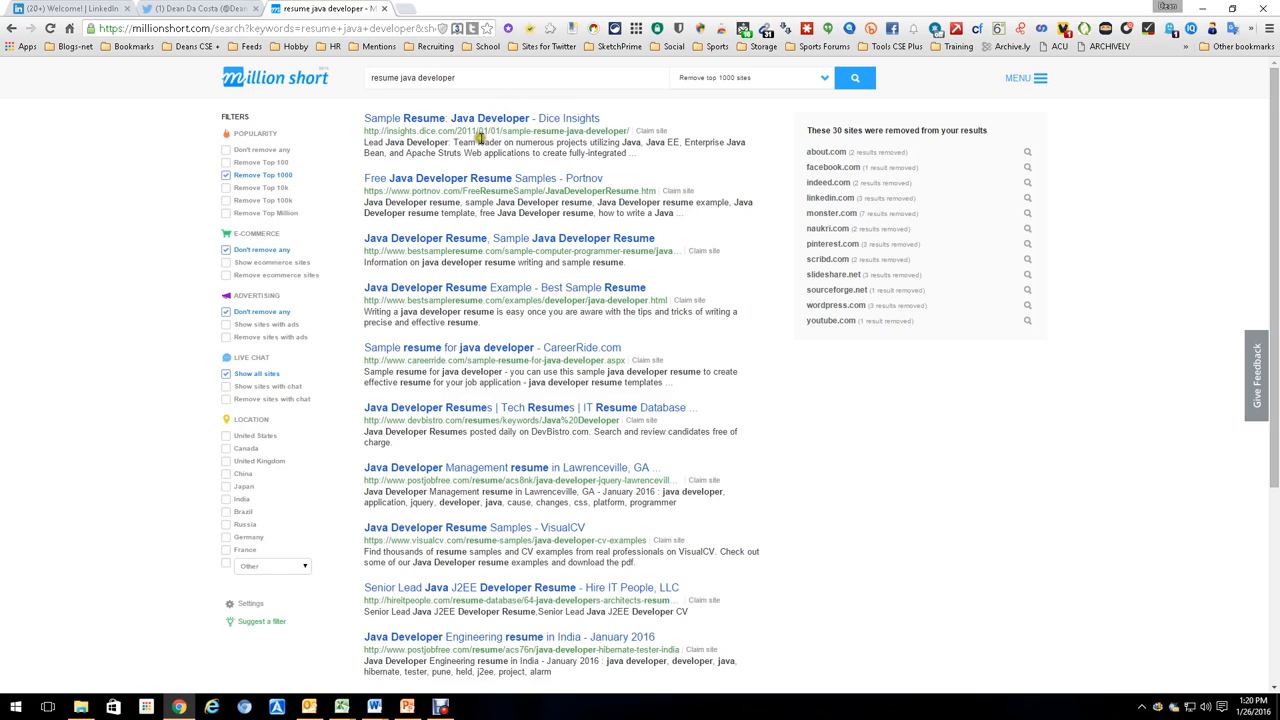
pyautogui.click(535, 77)
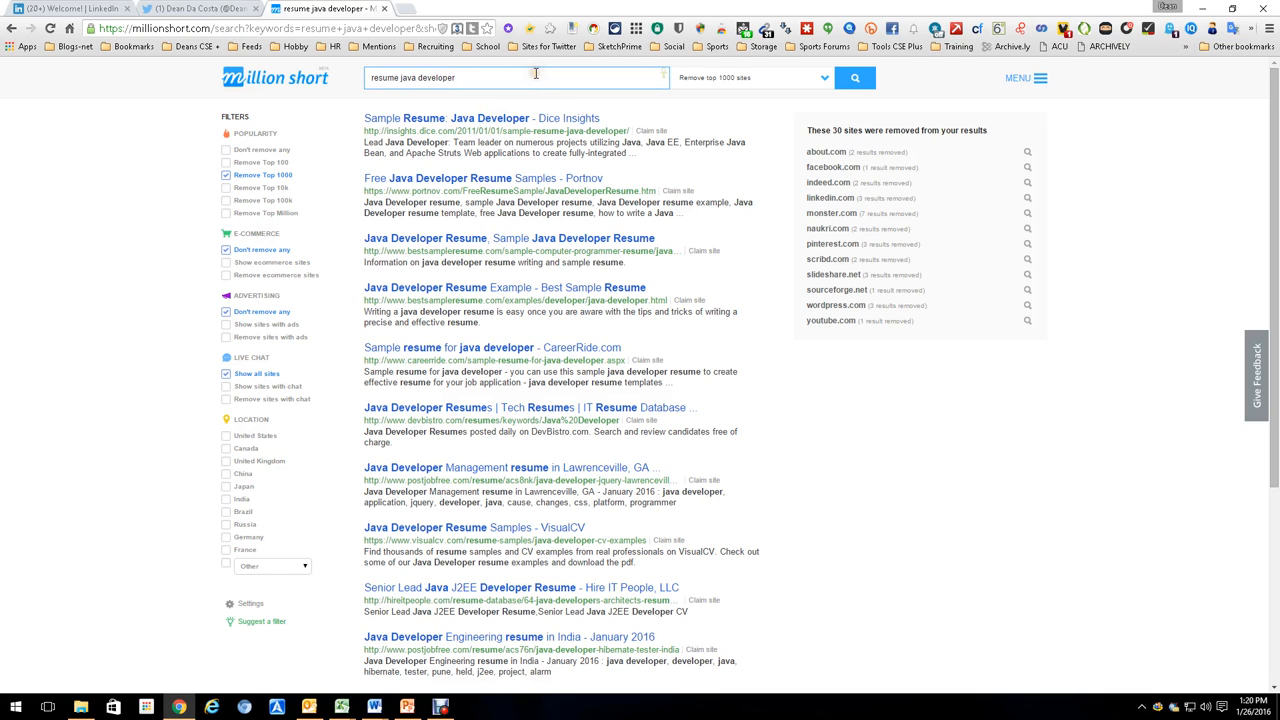
# Append '-sample -jobs -samples' to the query and rerun the search.
pyautogui.write('-sample')
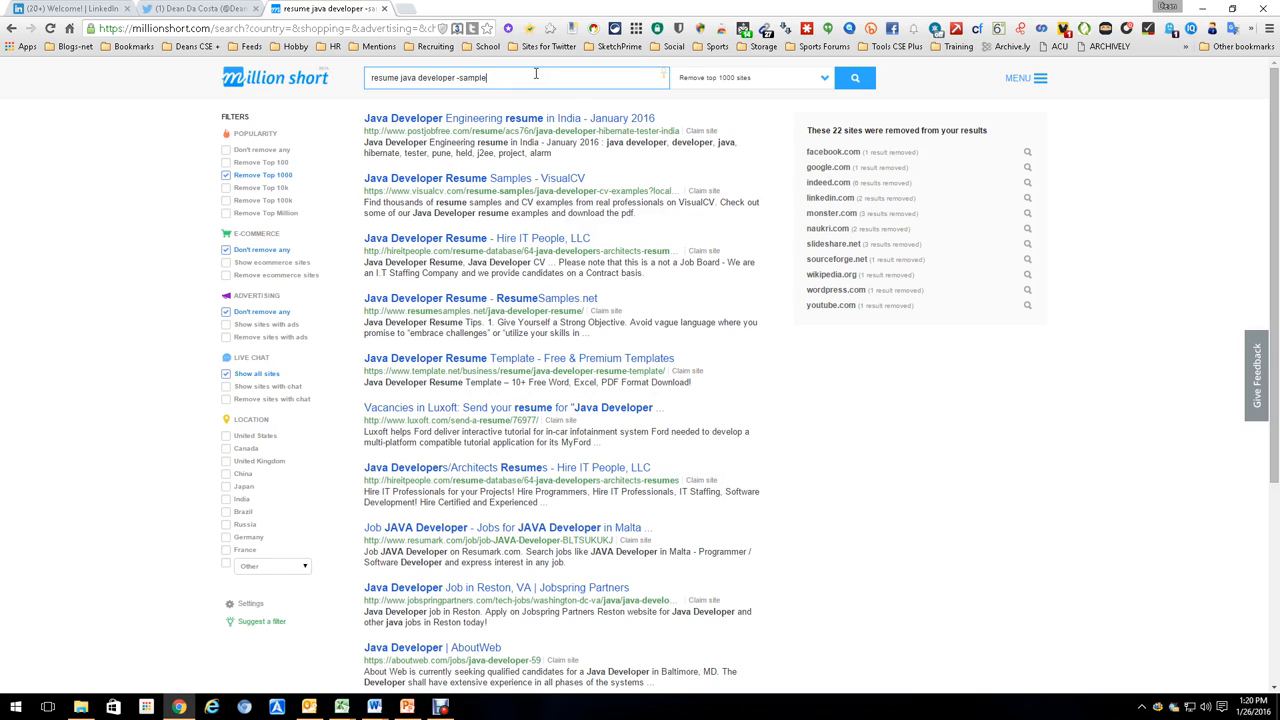
pyautogui.write('-')
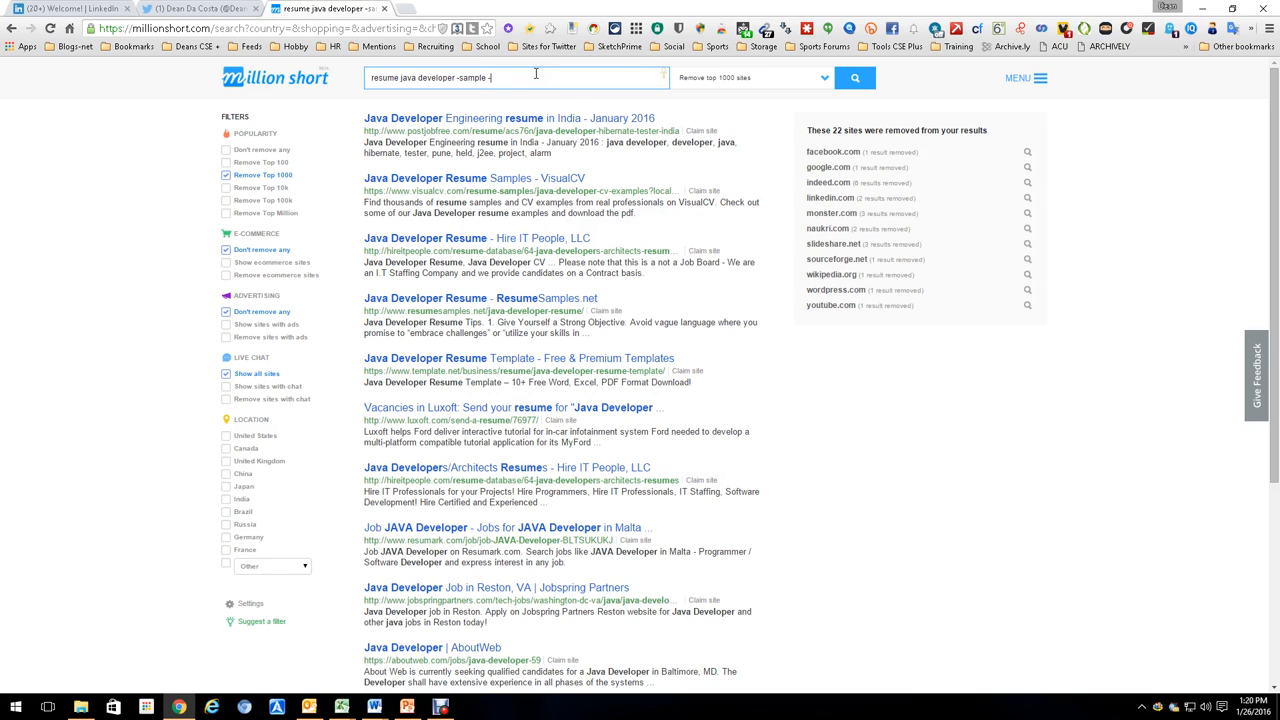
pyautogui.write('-jobs-')
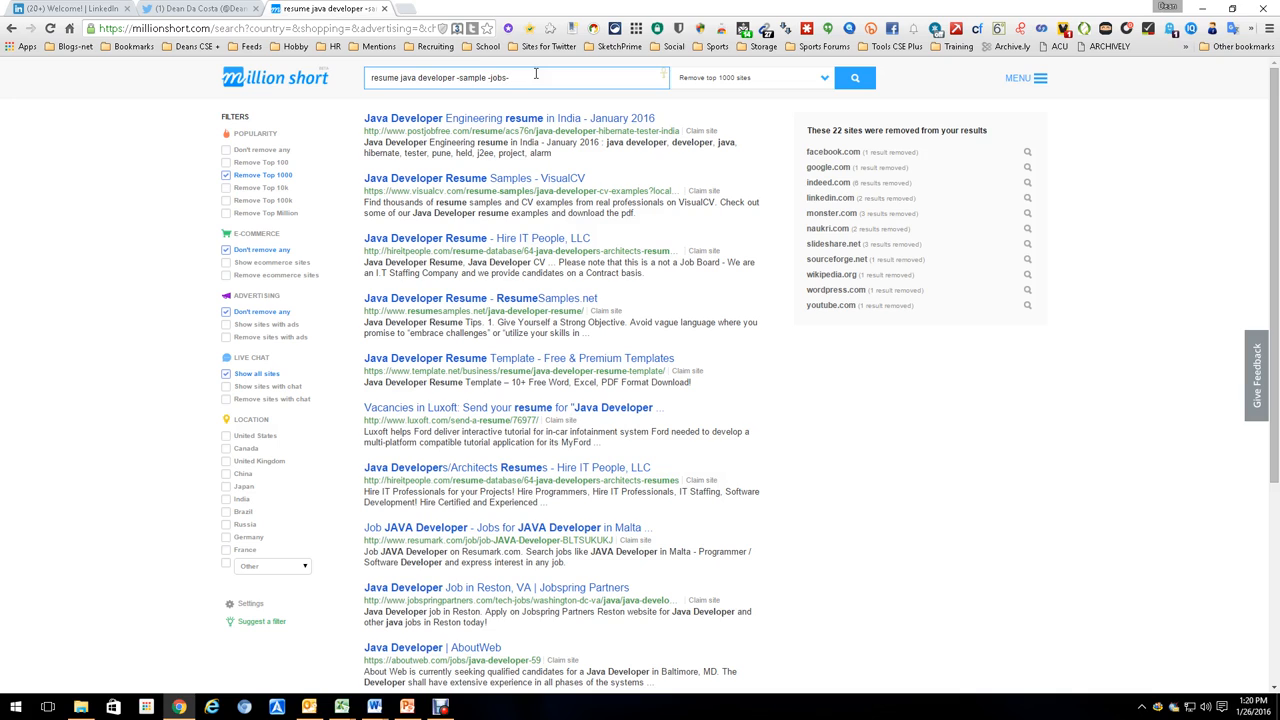
pyautogui.write('-samples')
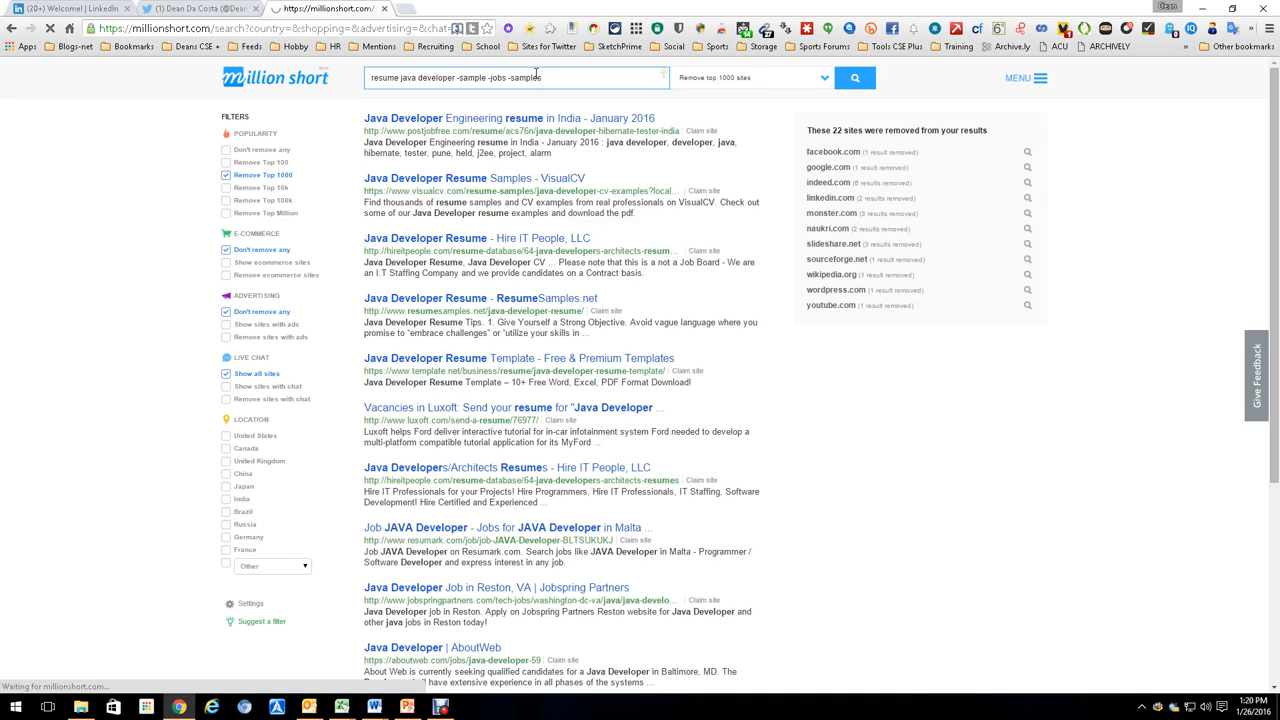
pyautogui.click(854, 77)
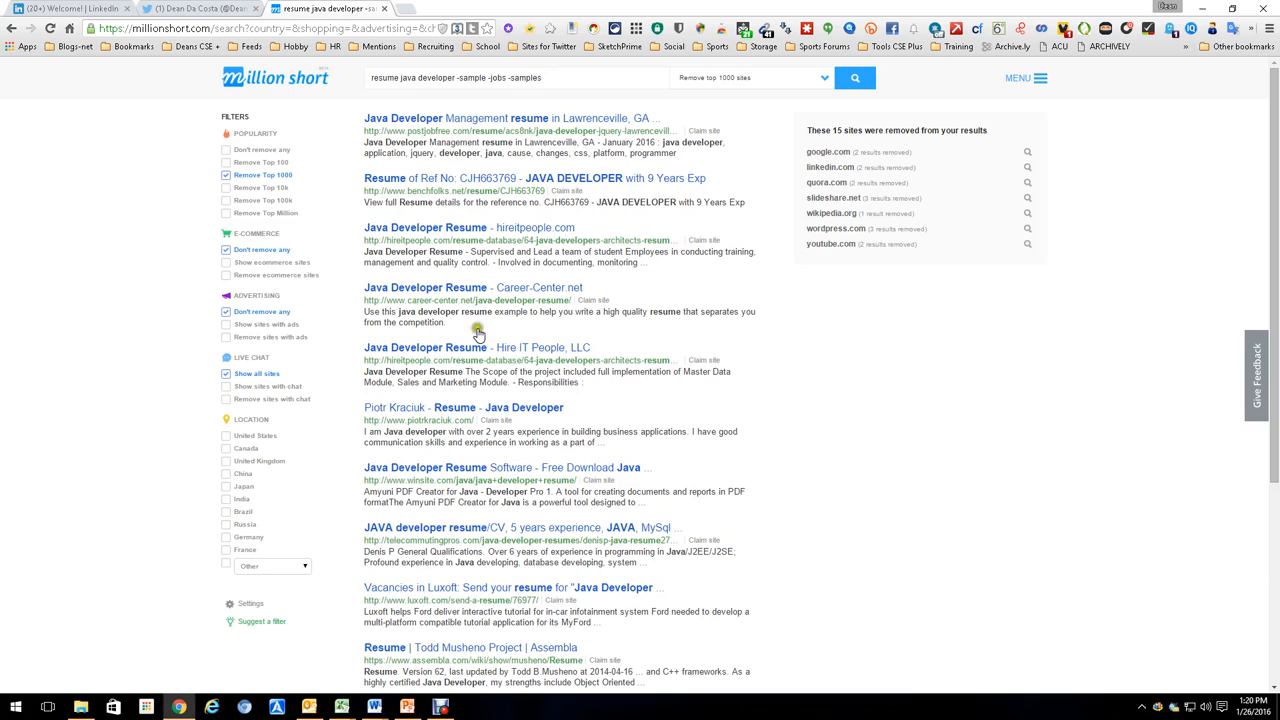
pyautogui.moveTo(720, 478)
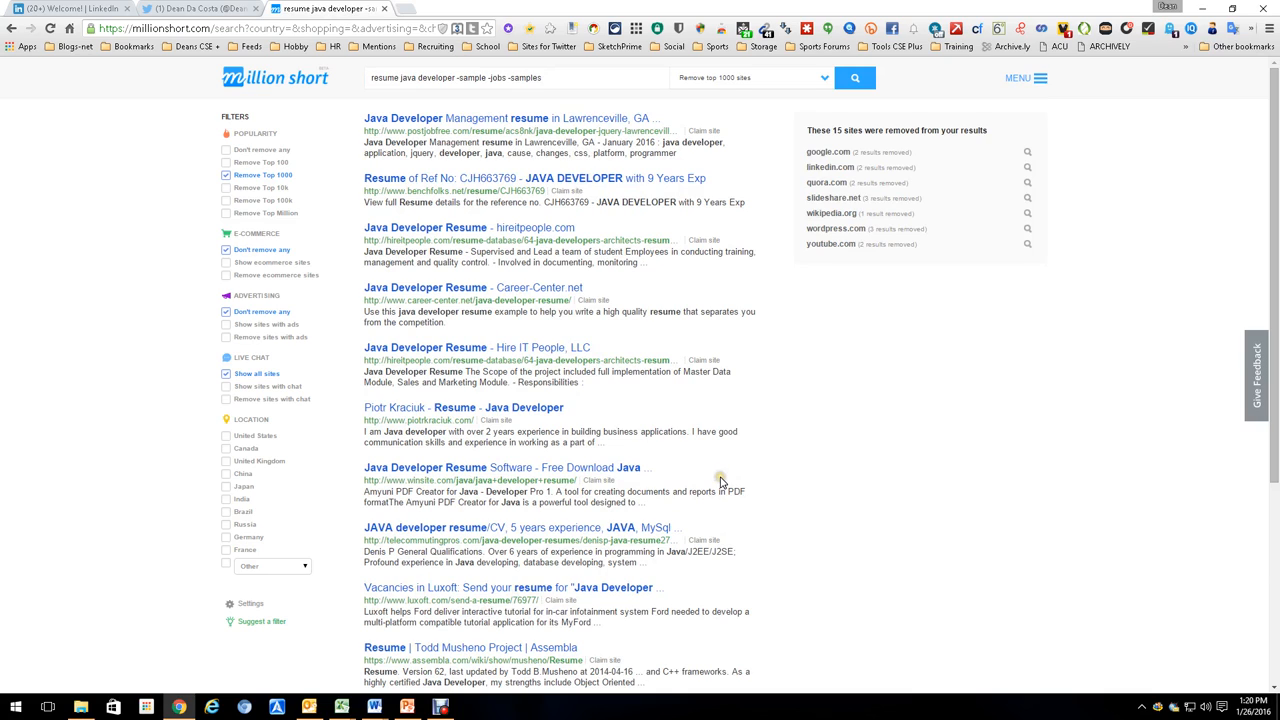
pyautogui.moveTo(720, 480)
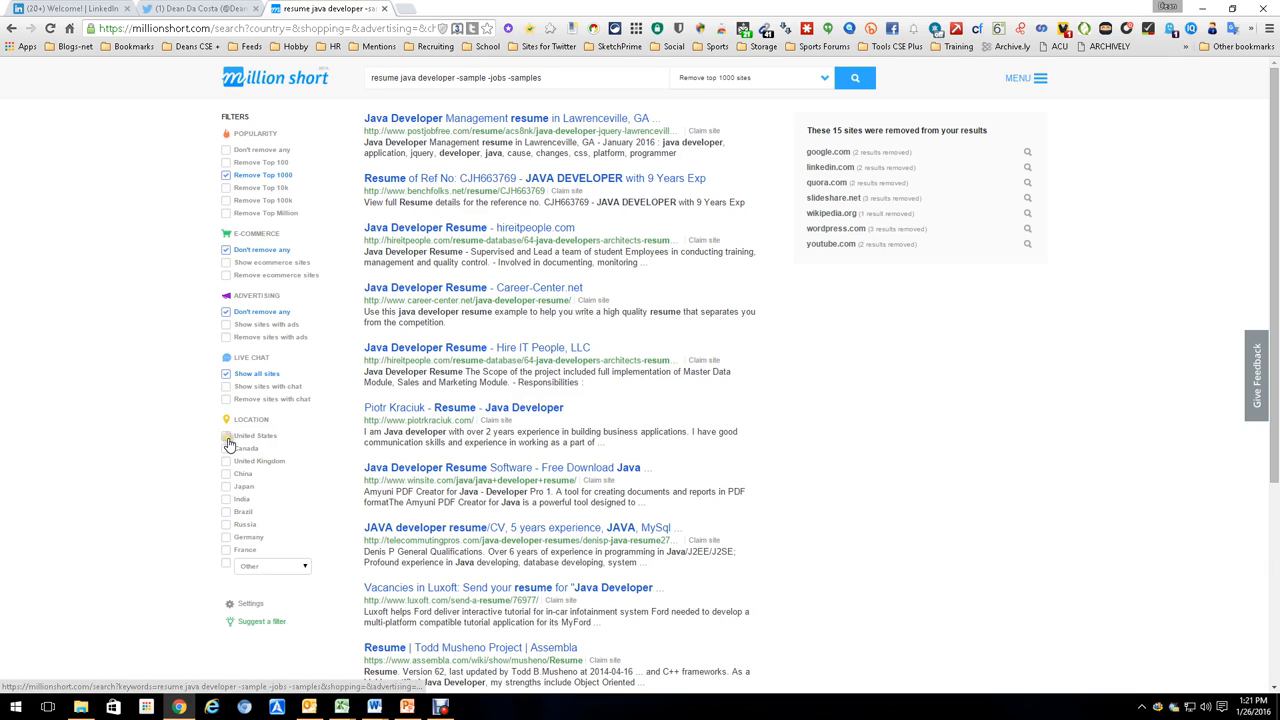
# Filter results to United States locations, then select the query text to replace it.
pyautogui.click(226, 435)
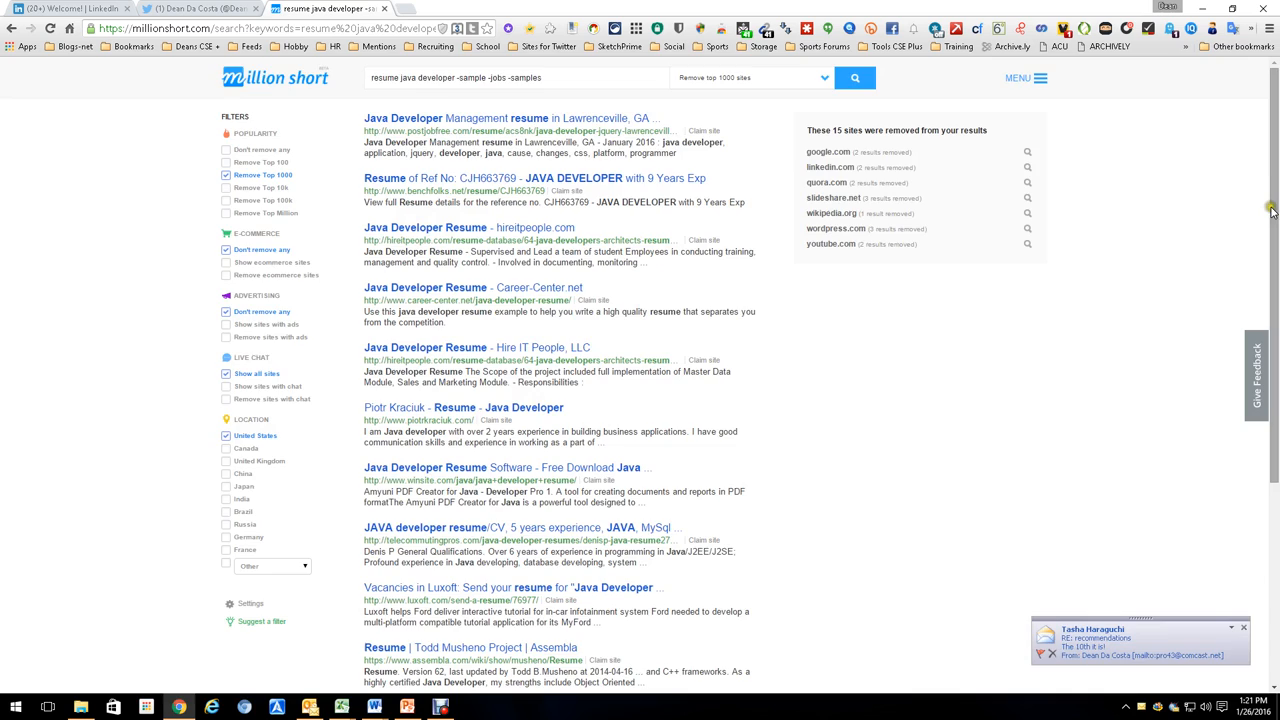
pyautogui.scroll(-3)
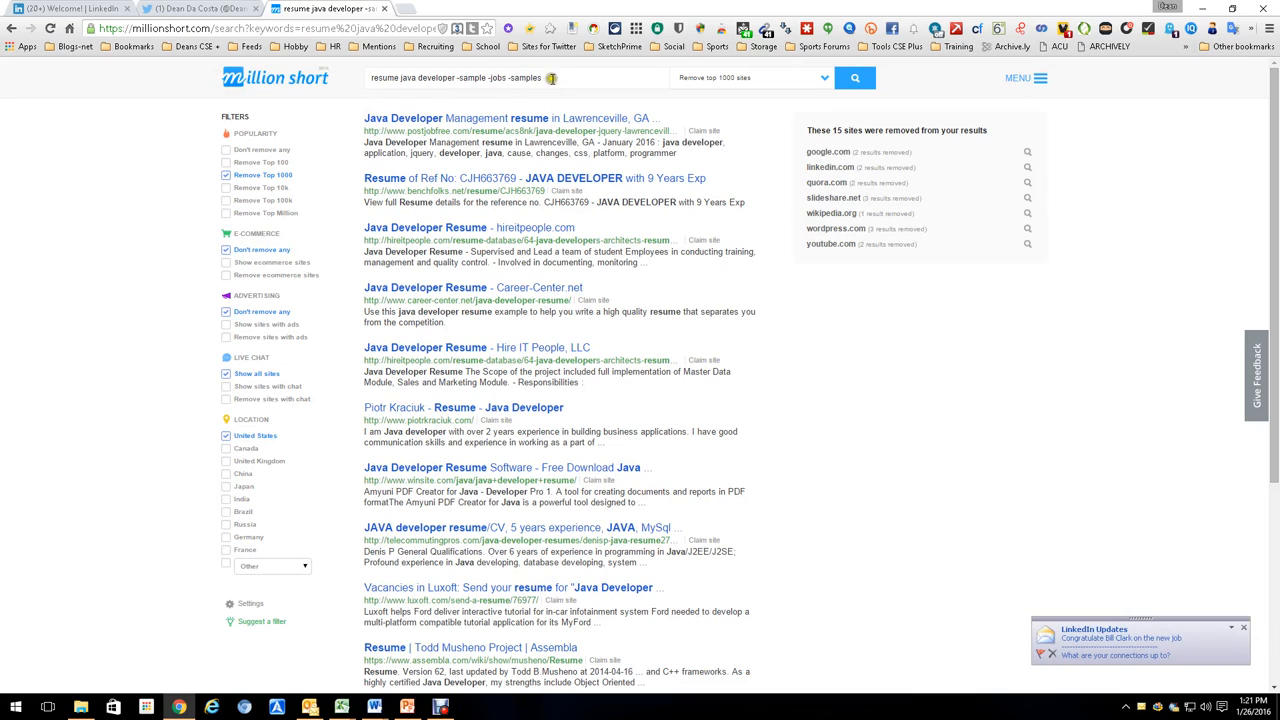
pyautogui.doubleClick(510, 78)
pyautogui.write('inurl:resume java developer')
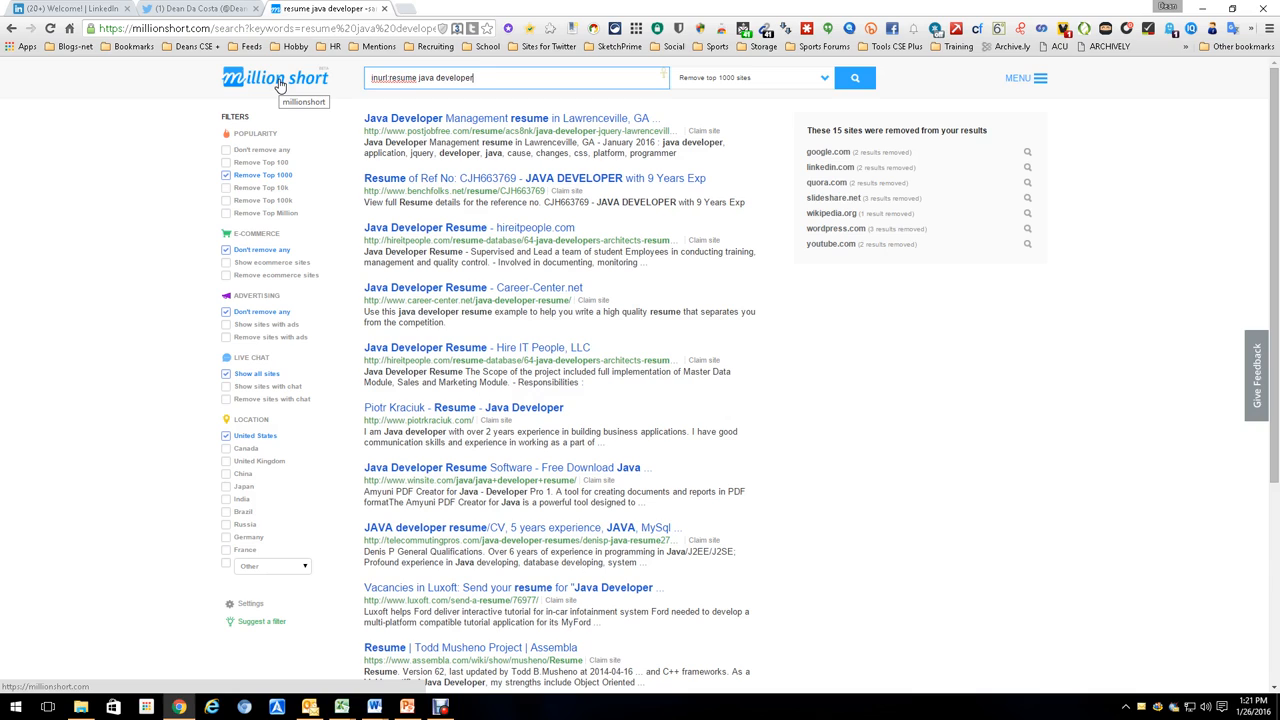
# Type 'inurl:resume java developer -job -jobs -sample -samples' as the new query.
pyautogui.write('-job -jobs -sample -')
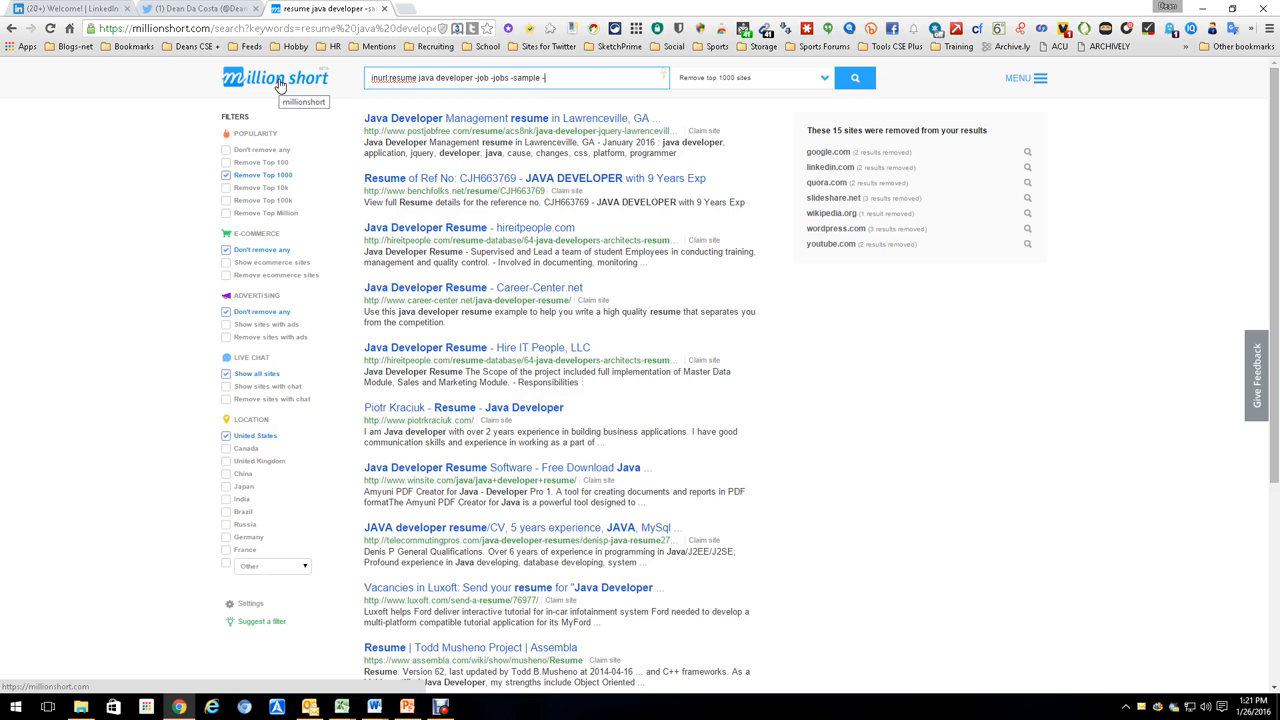
pyautogui.write('samples')
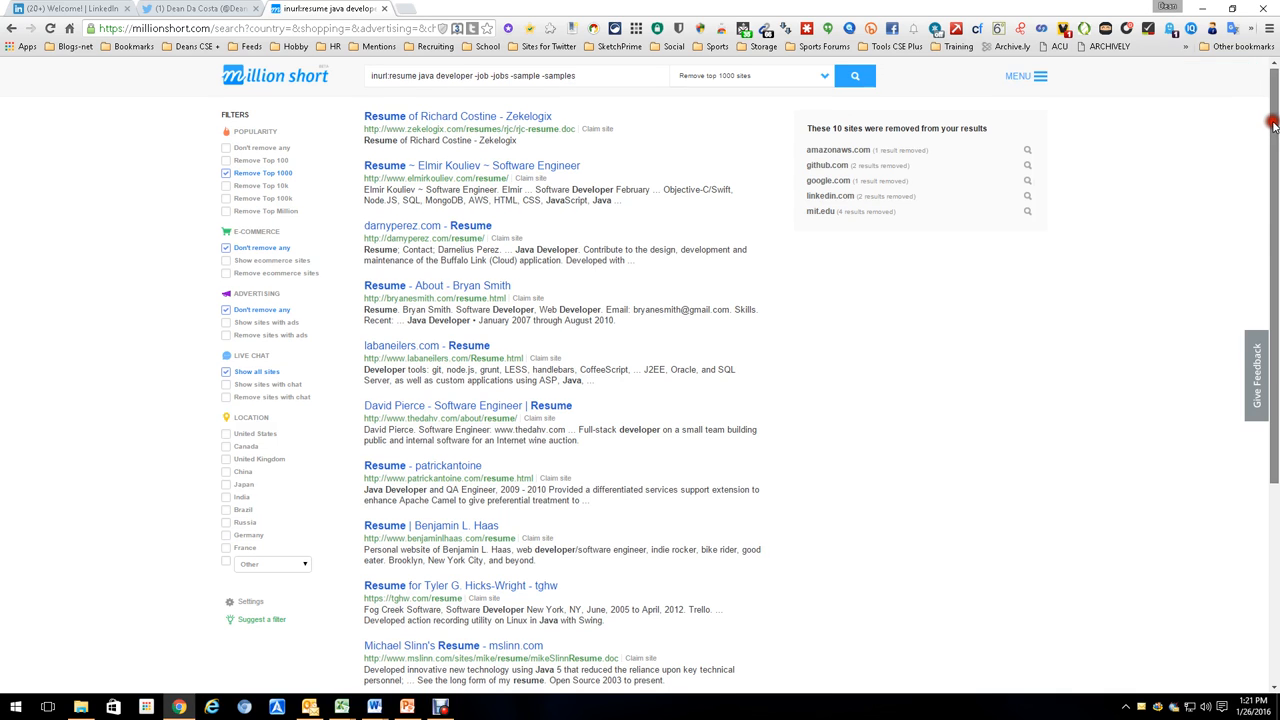
pyautogui.scroll(-3)
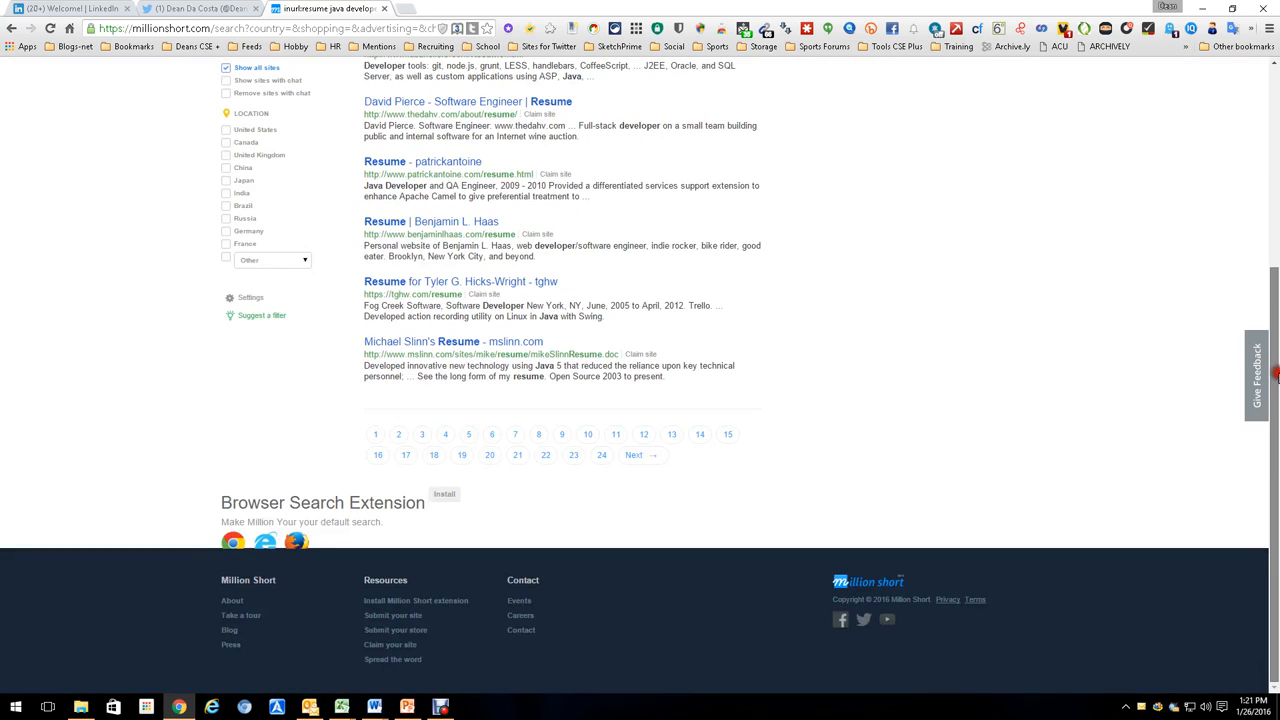
pyautogui.scroll(3)
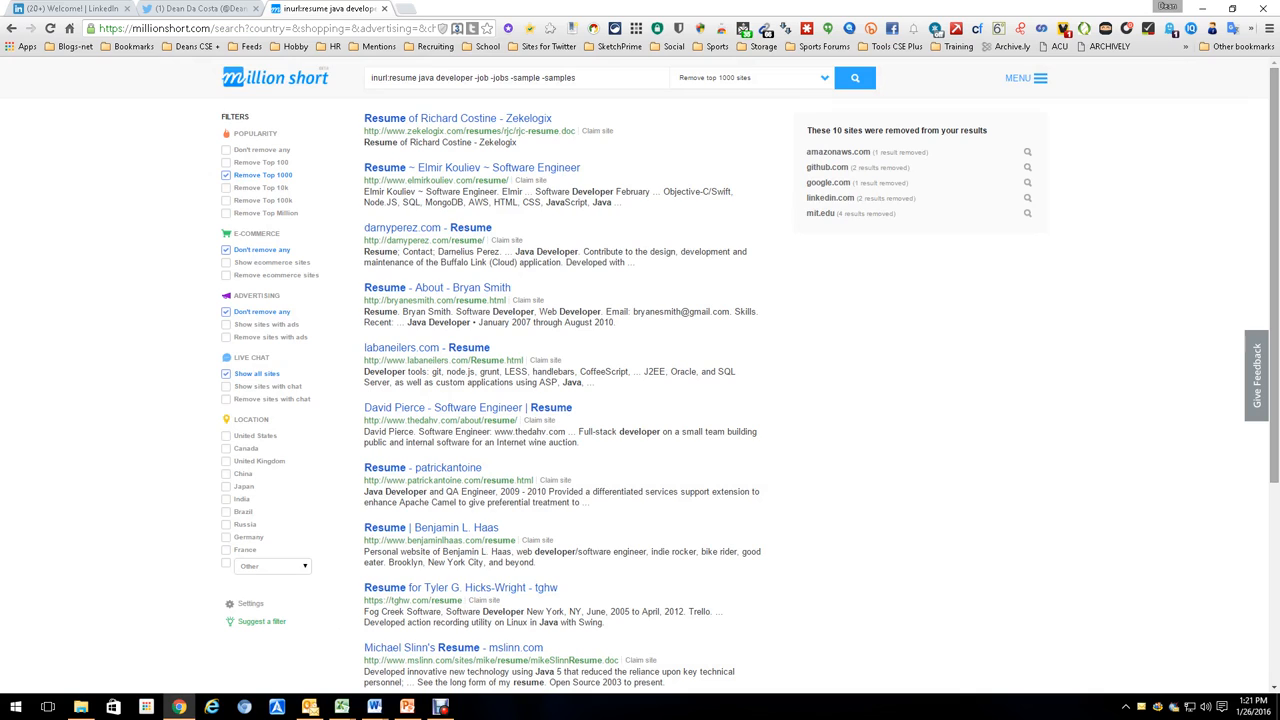
pyautogui.moveTo(1190, 257)
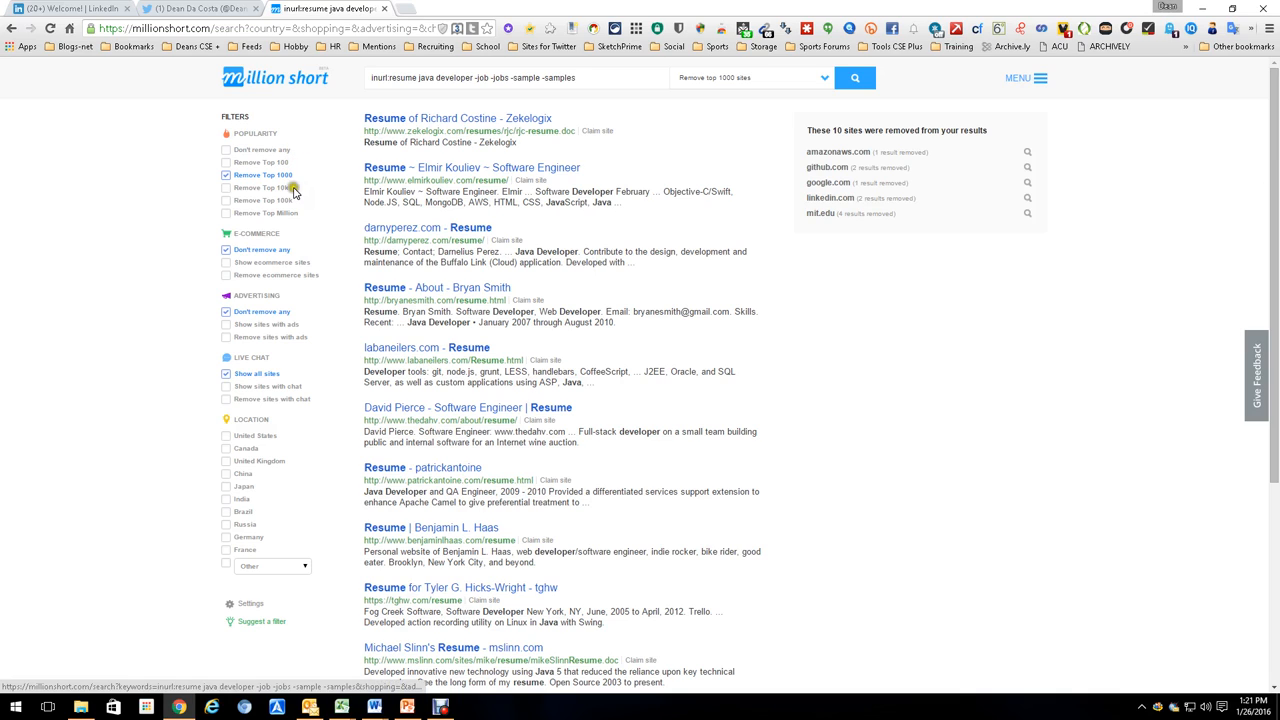
pyautogui.moveTo(295, 218)
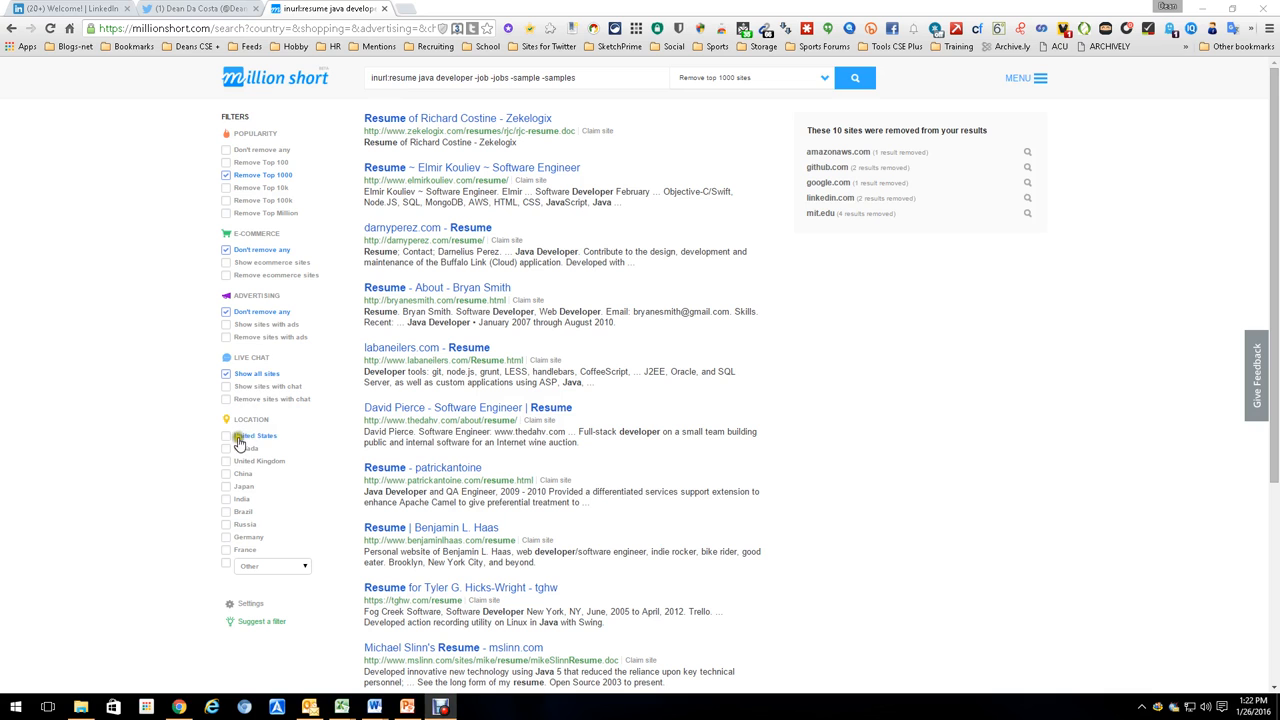
# Tick the United States location filter and scroll through the inurl:resume results.
pyautogui.click(226, 435)
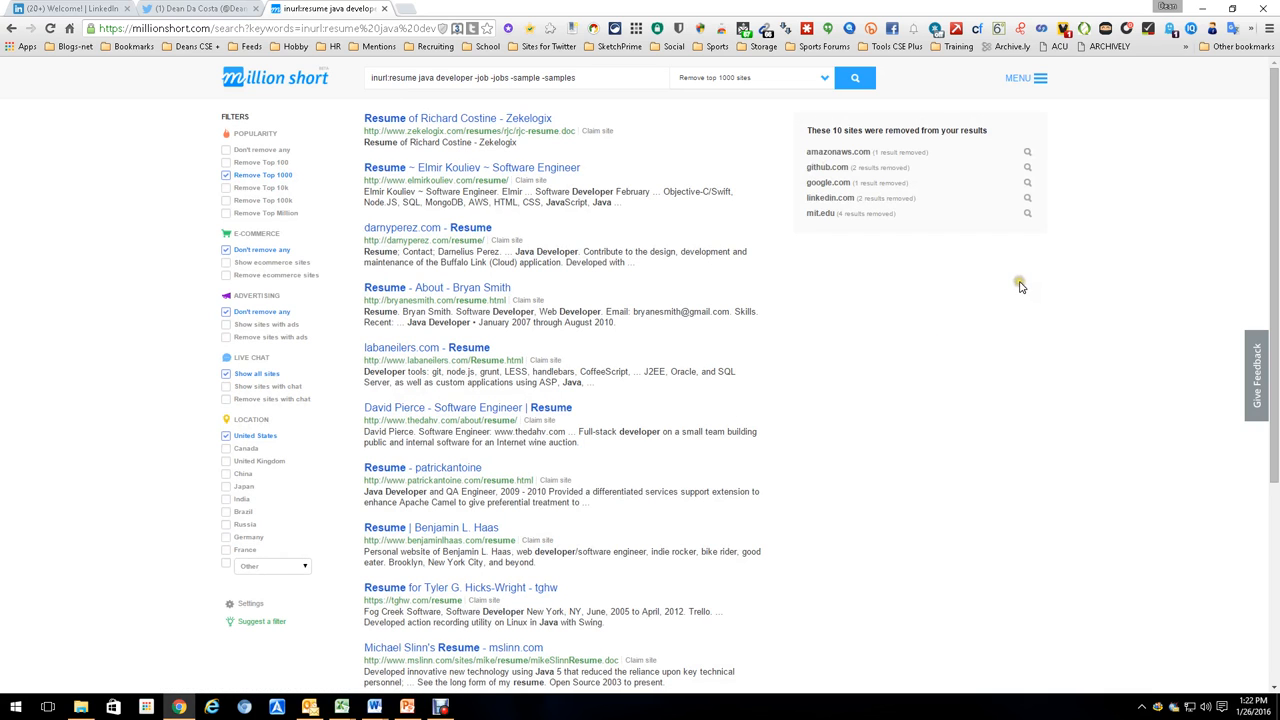
pyautogui.scroll(-3)
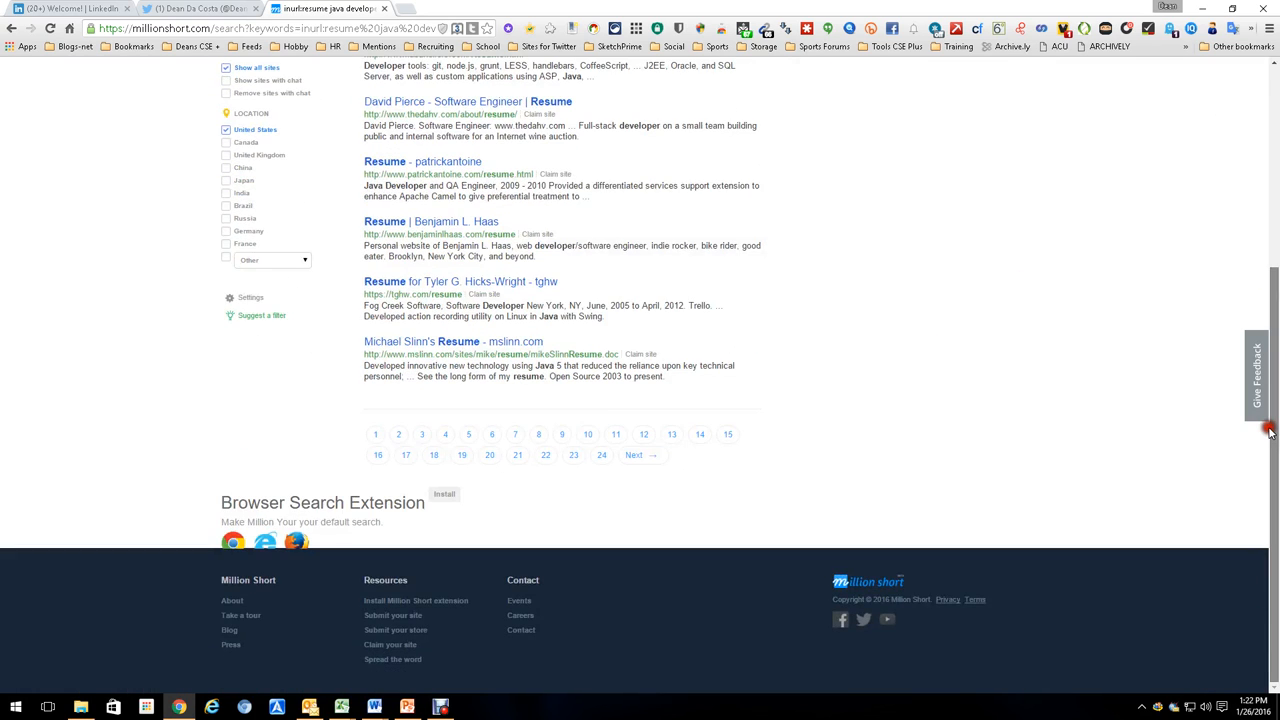
pyautogui.scroll(3)
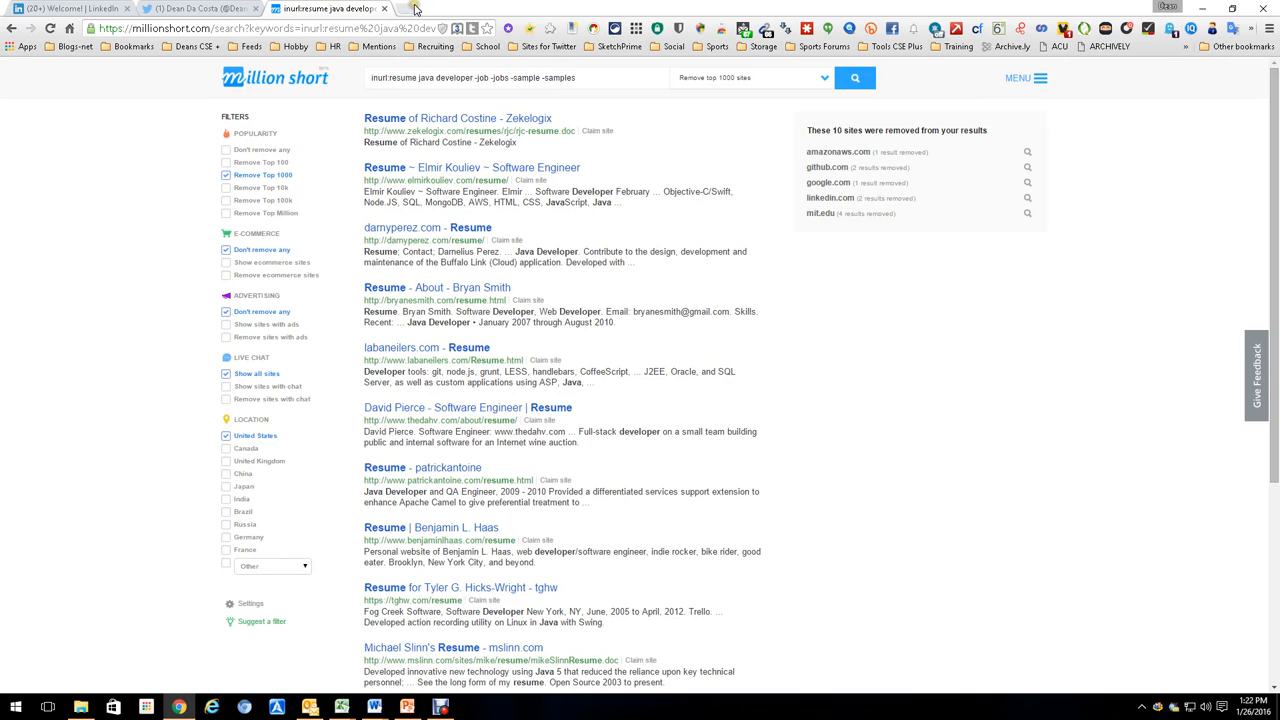
# Open a new Chrome tab beside the Million Short results.
pyautogui.click(455, 8)
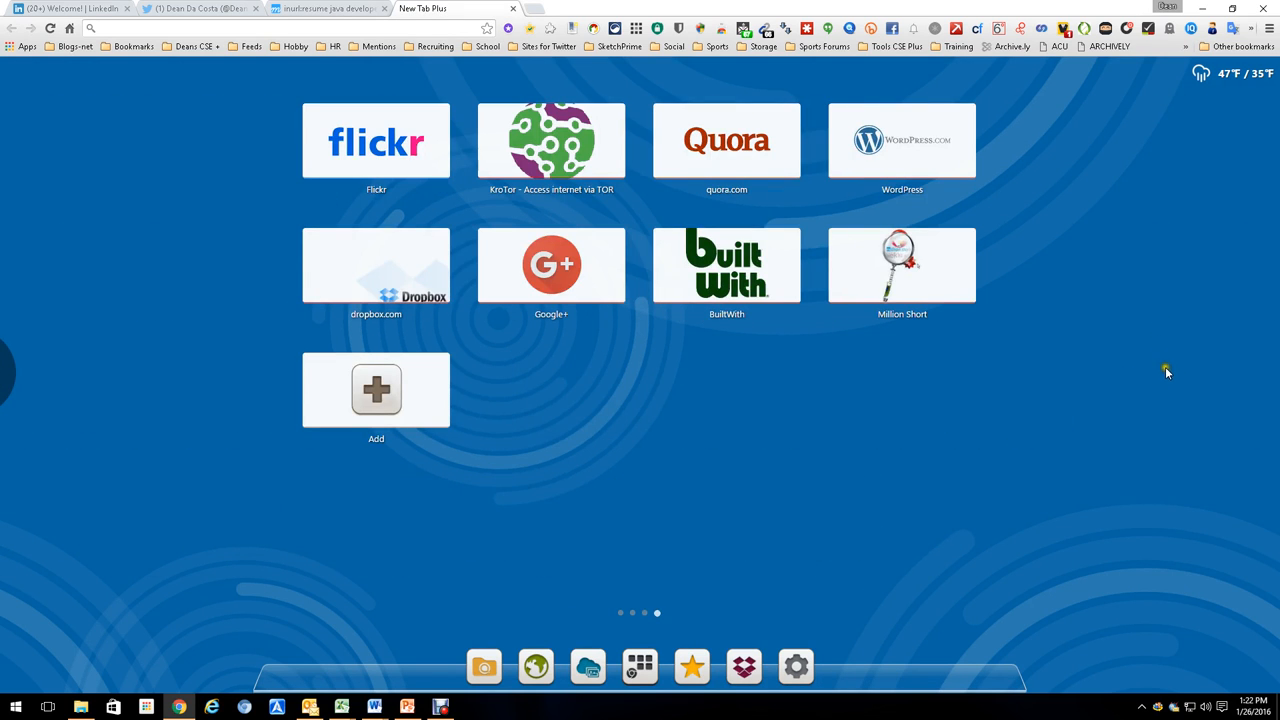
pyautogui.moveTo(902, 280)
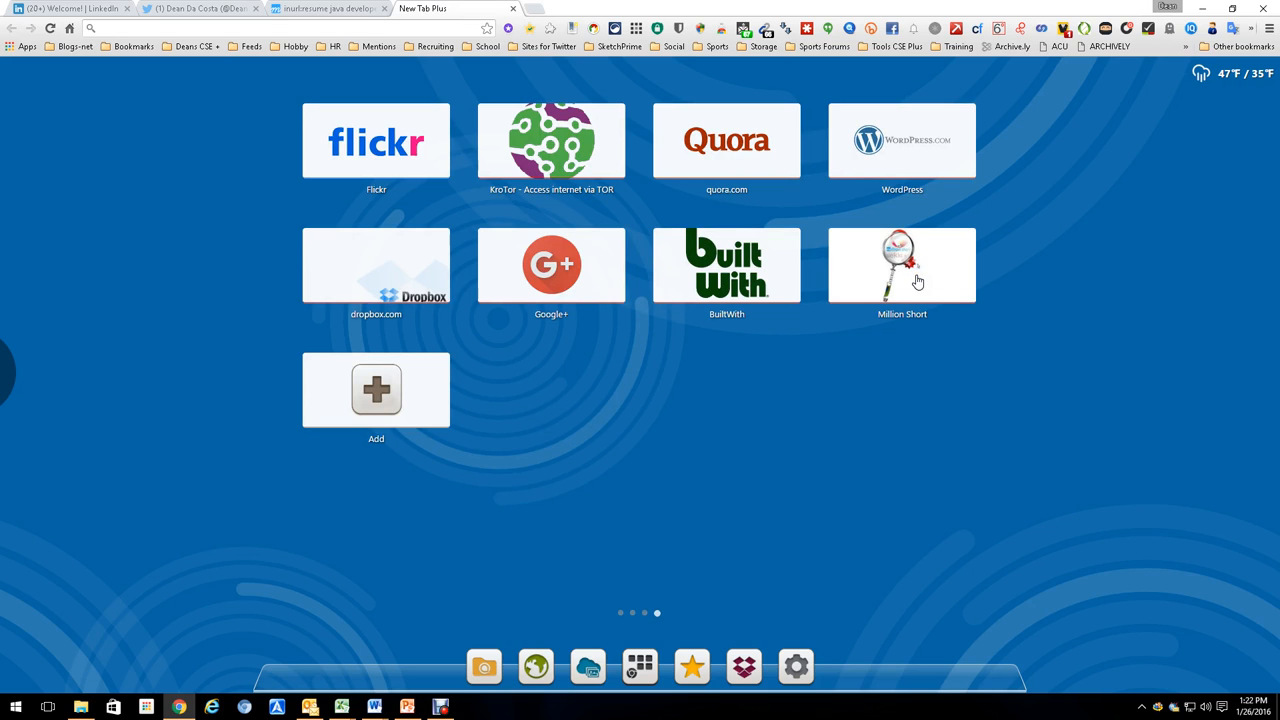